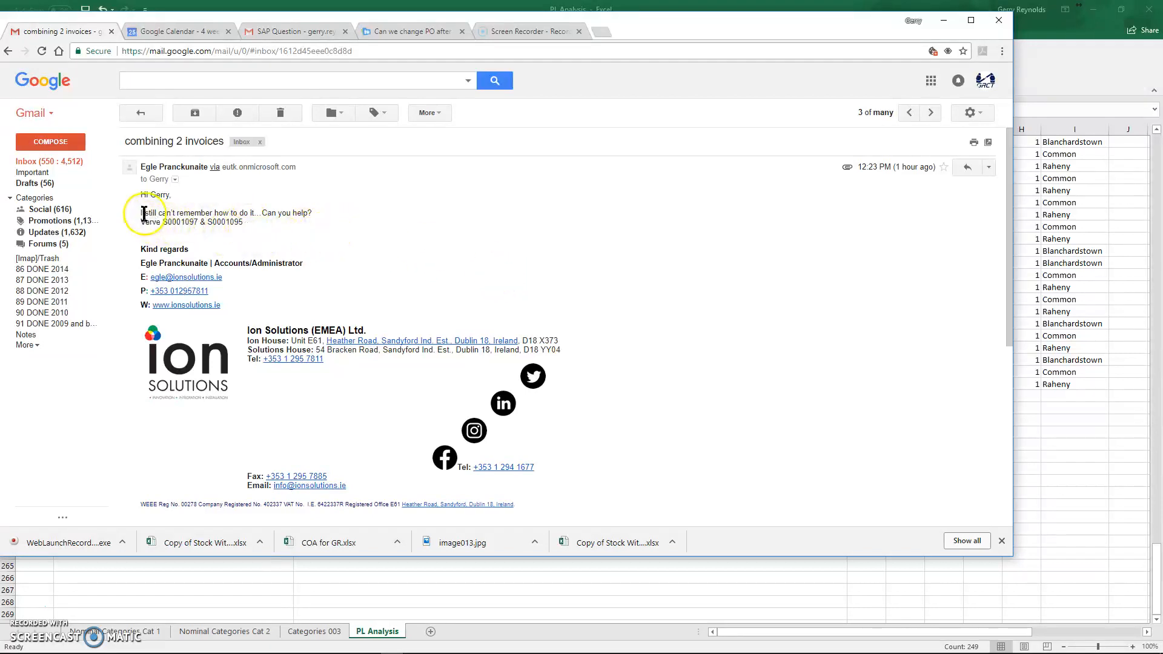
Highlight the email's request naming Verve orders S0001097 and S0001095
left_click_drag(142, 212, 241, 221)
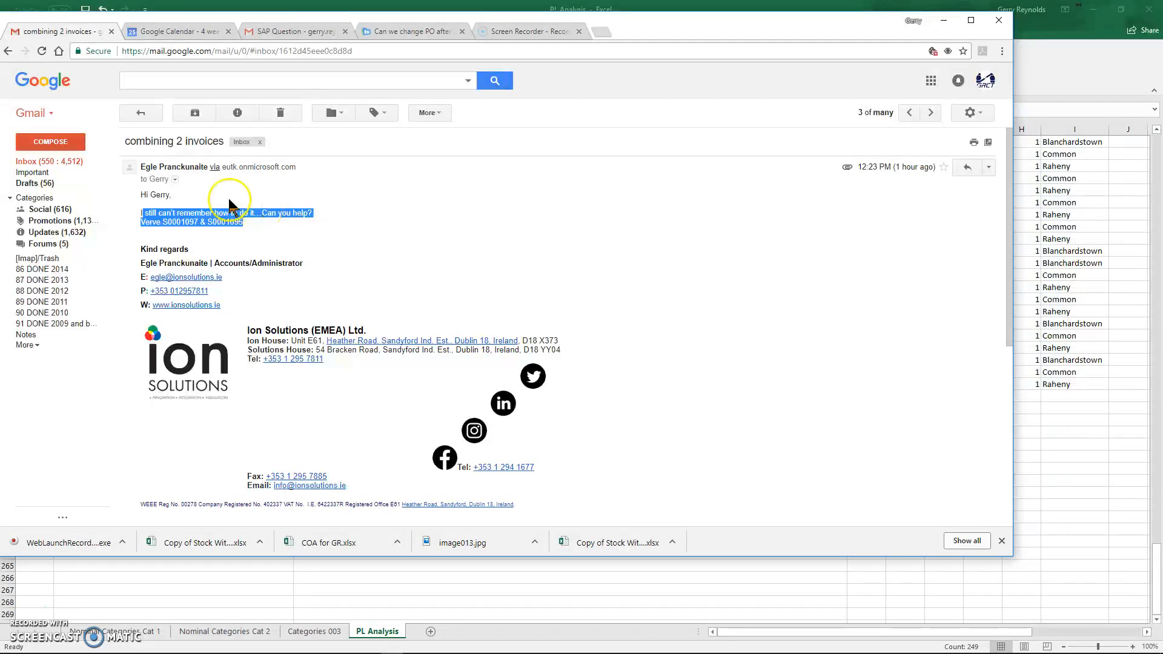
mouse_move(189, 205)
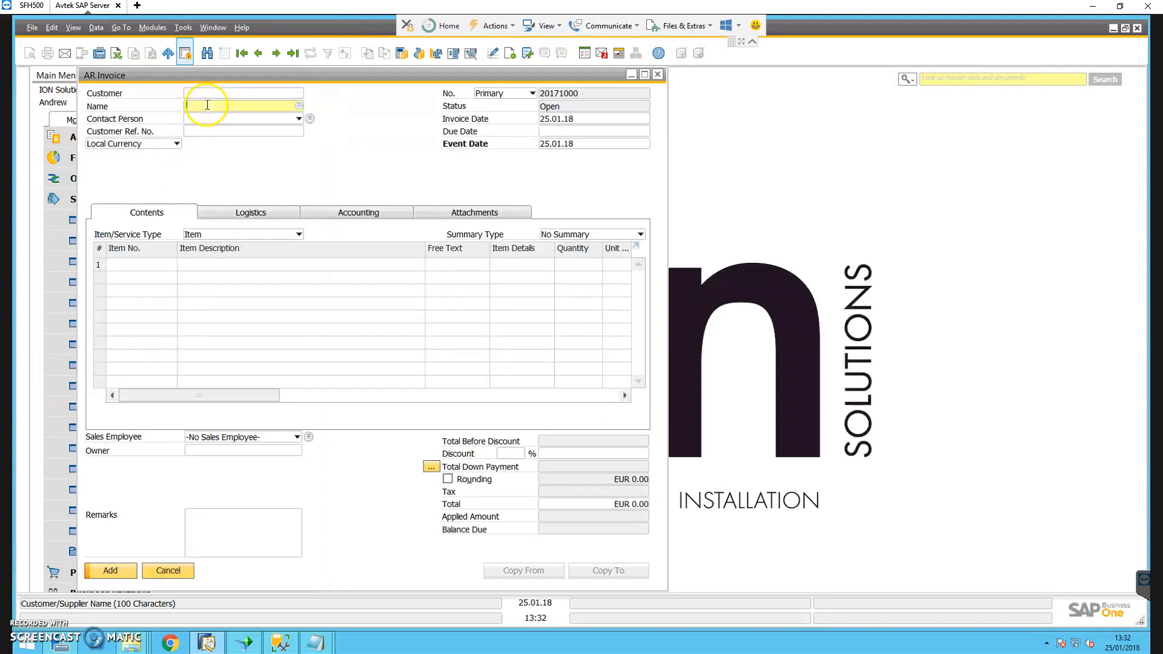
Search 'ver' to set customer V2190 VERVE MARKETING on the invoice
type("ver")
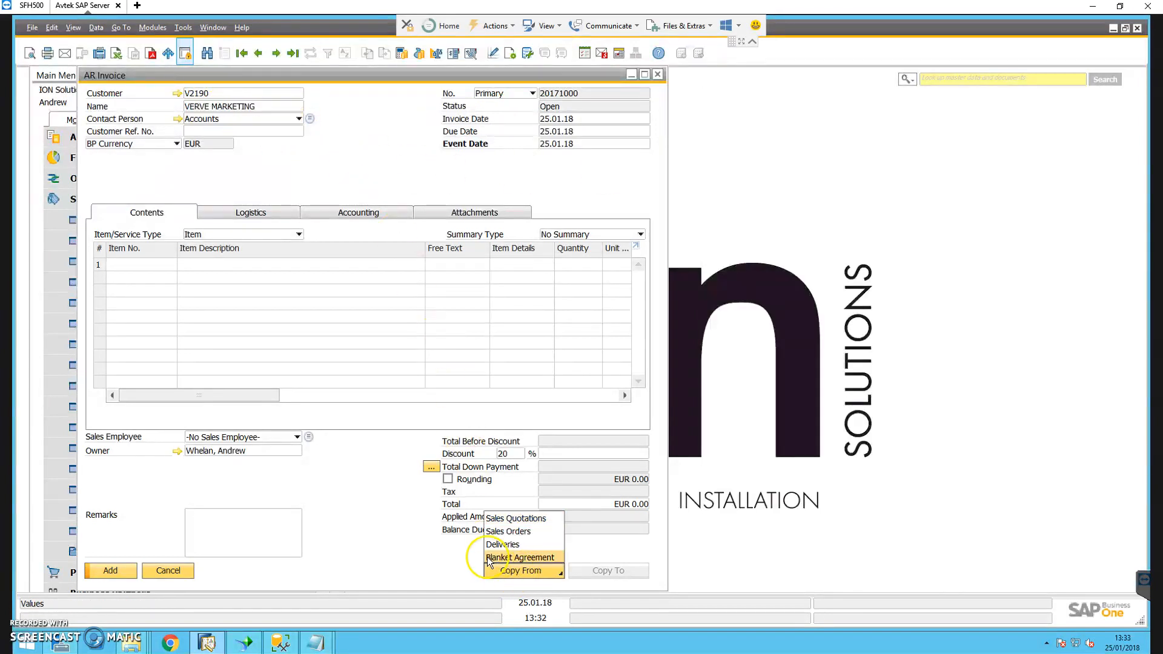
Copy from Sales Orders to list orders 10000939 and 10000940
left_click(508, 532)
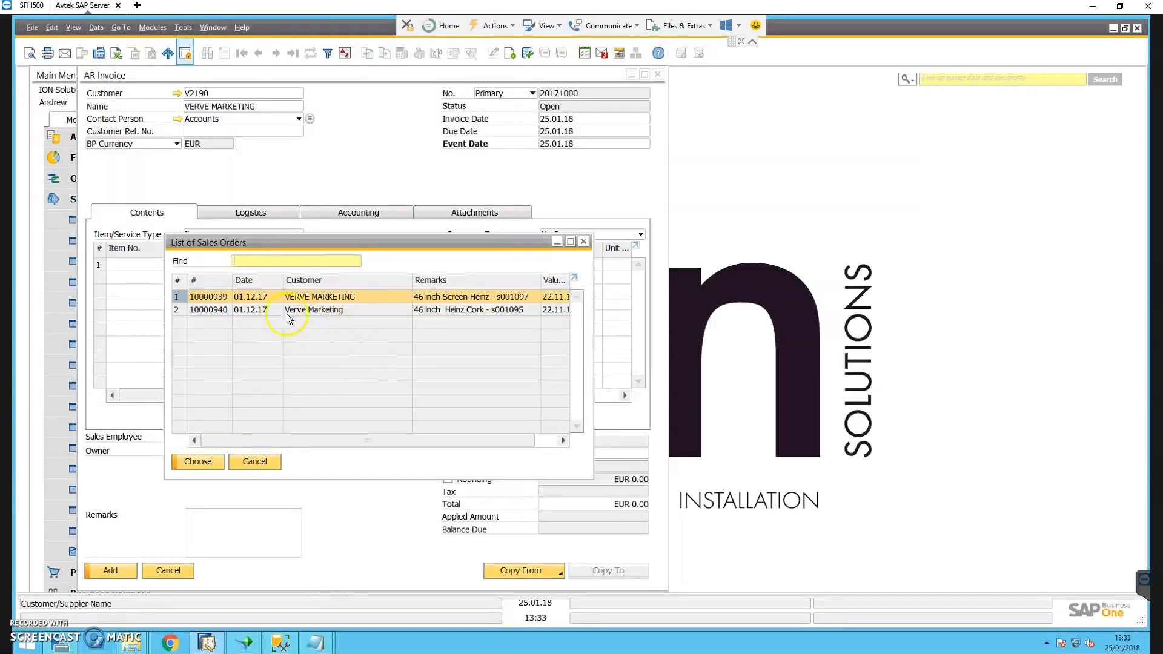
mouse_move(256, 315)
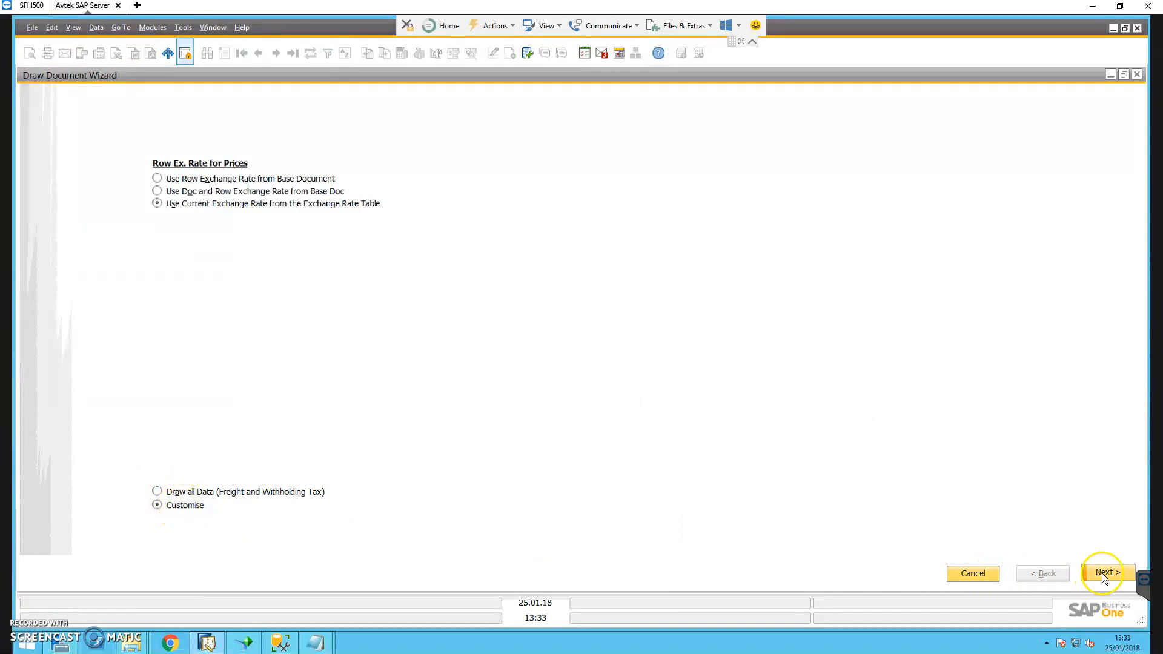
Complete the Draw Document Wizard, accepting the differing-values message, to copy all ten lines
left_click(1105, 573)
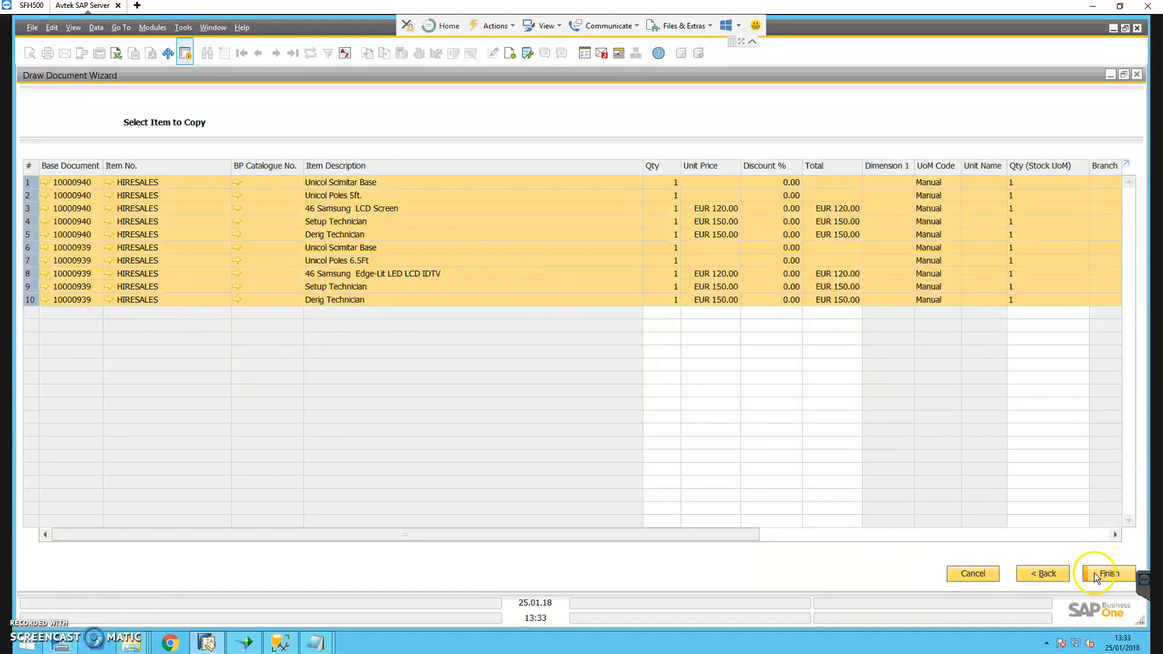
left_click(1108, 574)
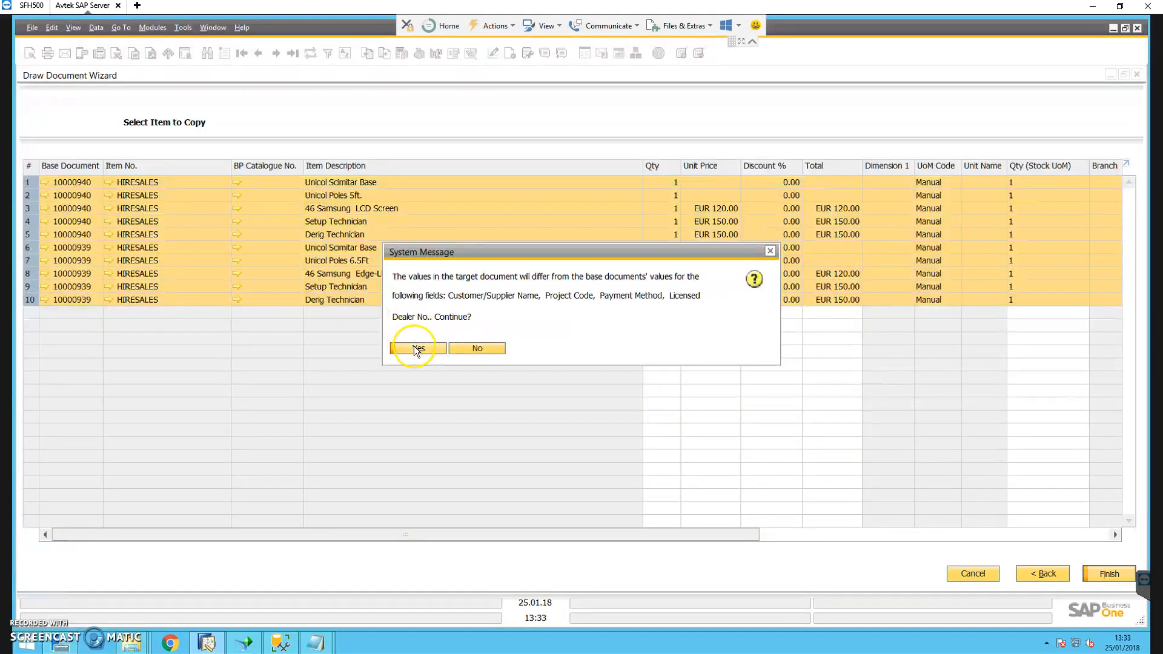
left_click(417, 349)
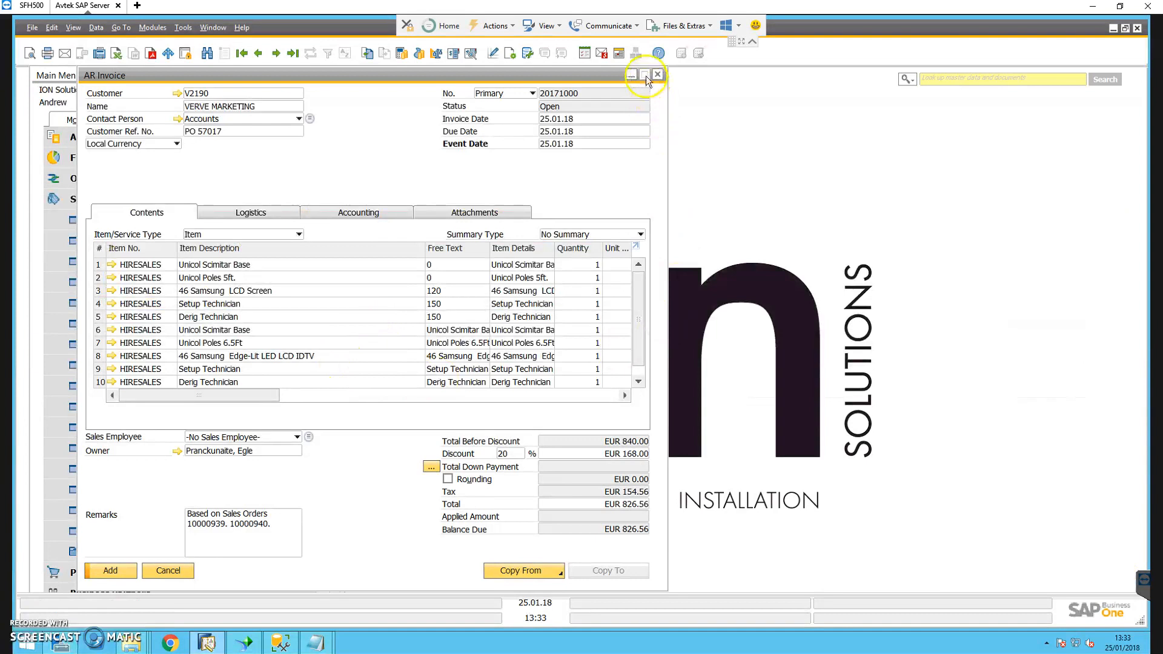
Maximise the AR Invoice window and select the Remarks text about the source orders
left_click(644, 74)
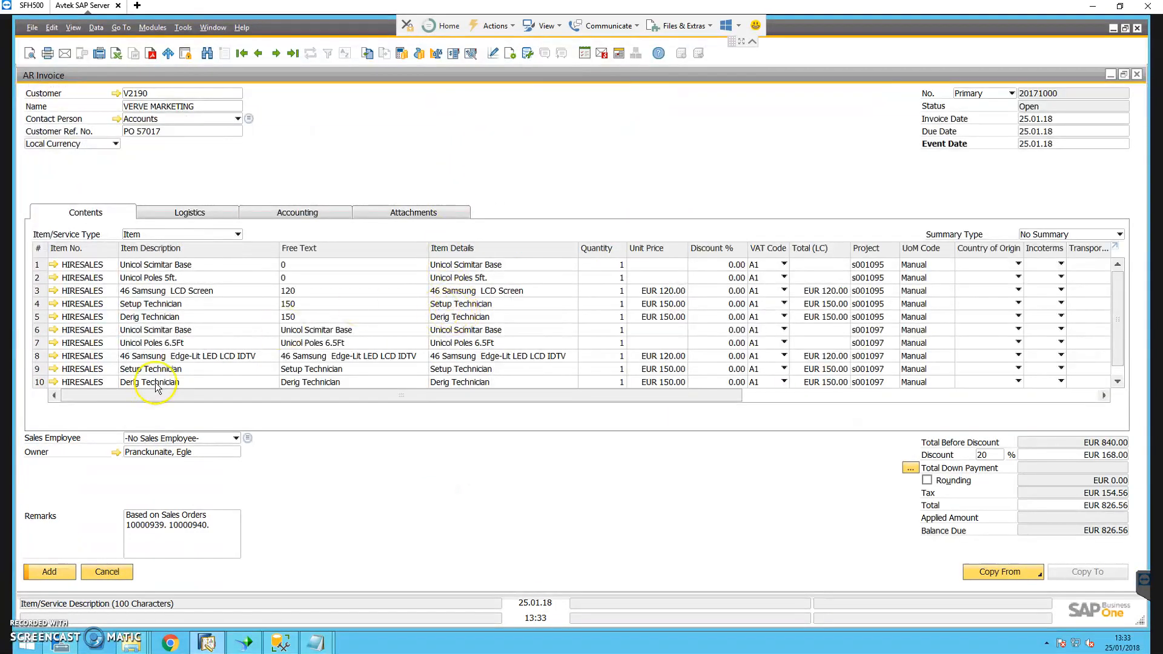
mouse_move(215, 535)
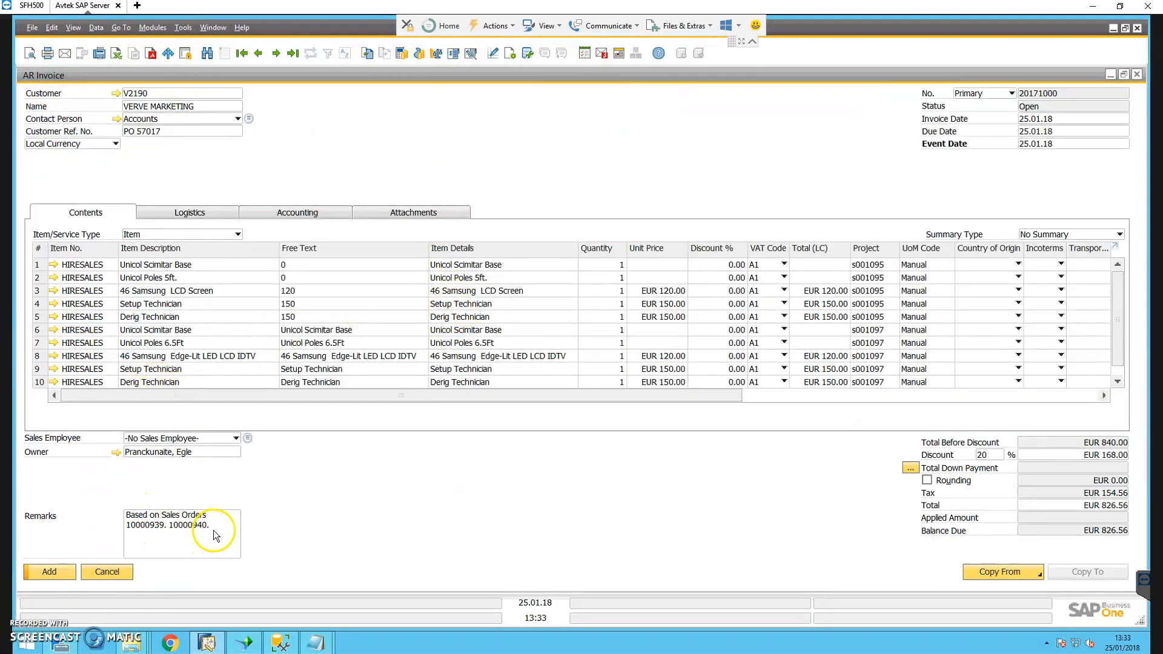
triple_click(182, 519)
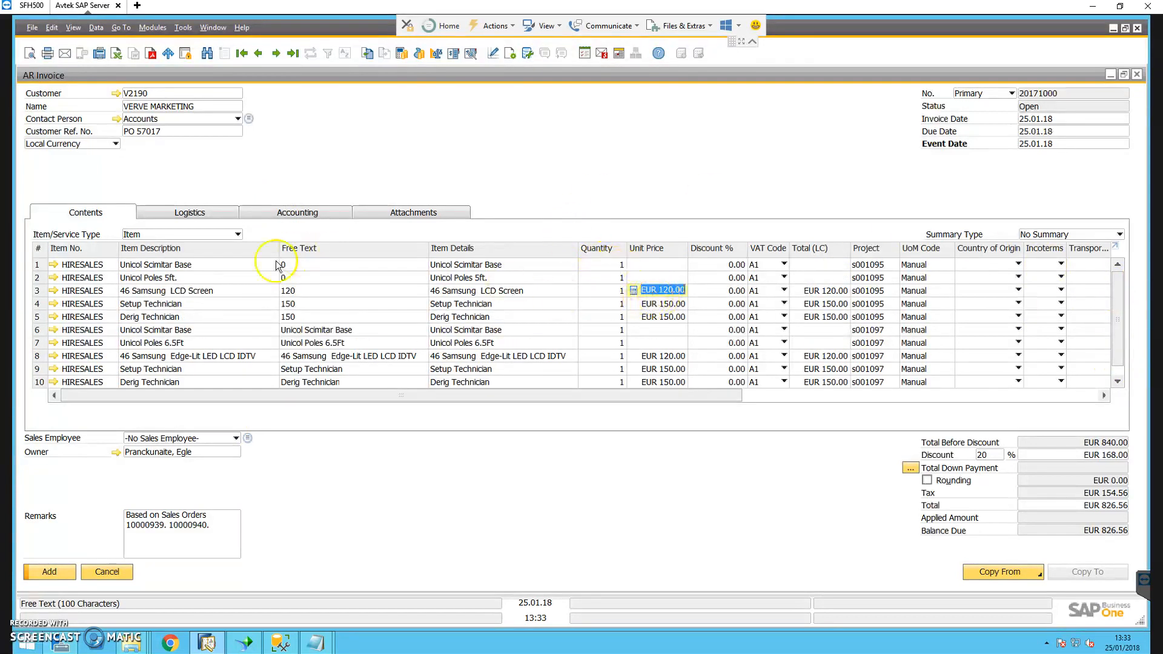
Delete row 4, the first Setup Technician line under s001095
left_click(37, 304)
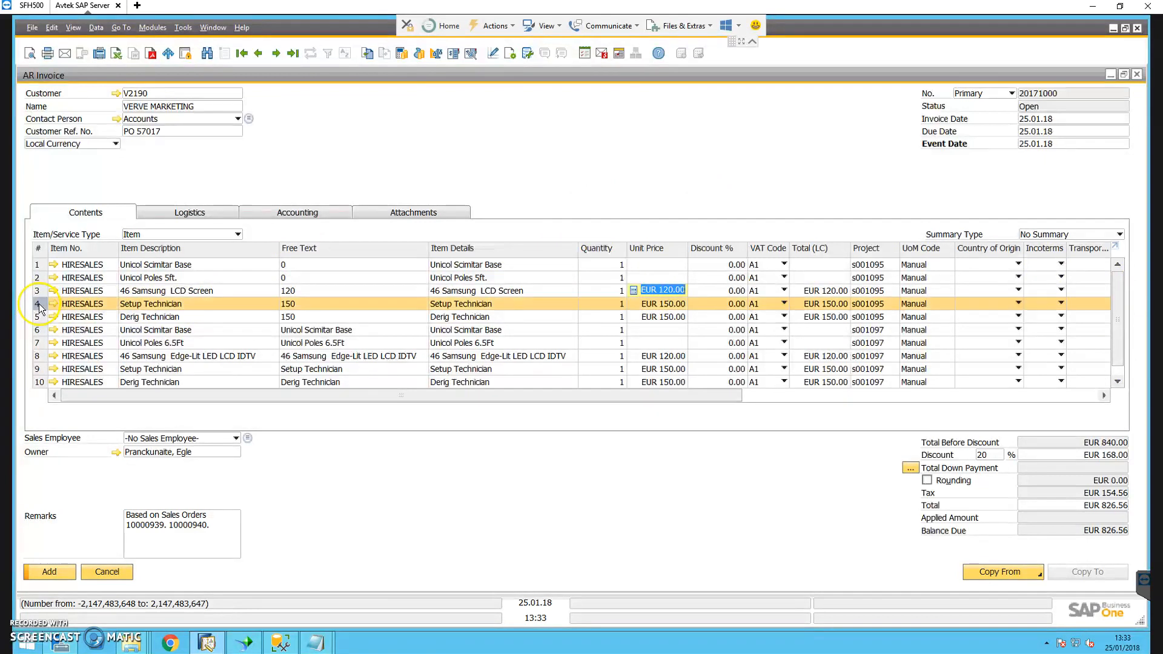
right_click(41, 303)
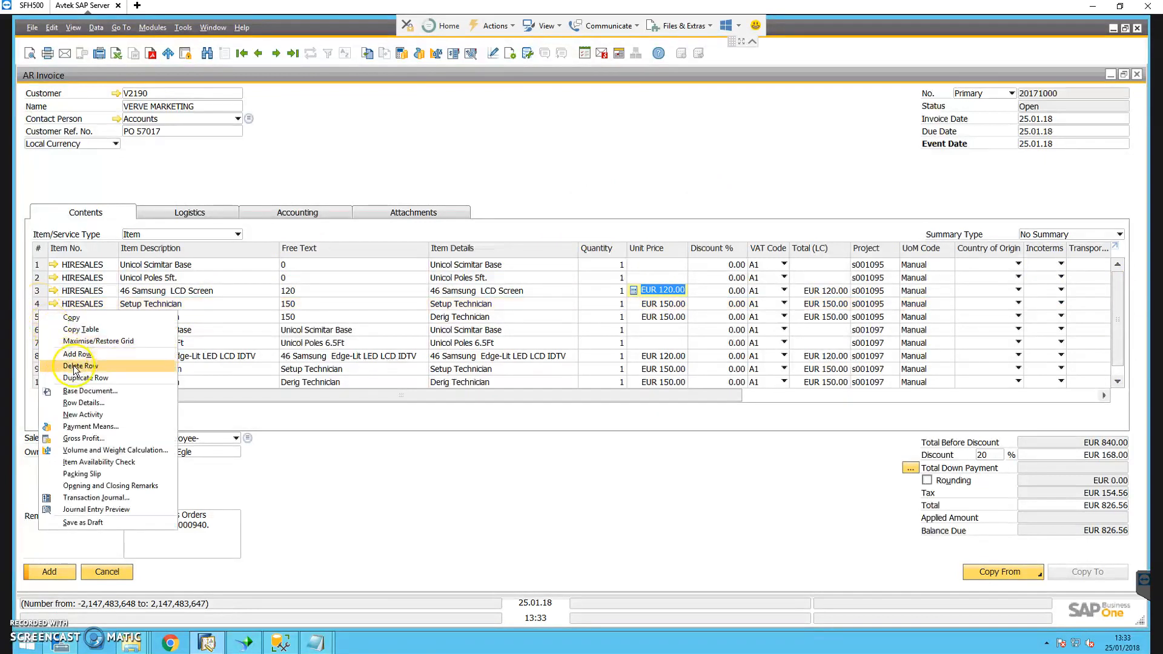
left_click(80, 366)
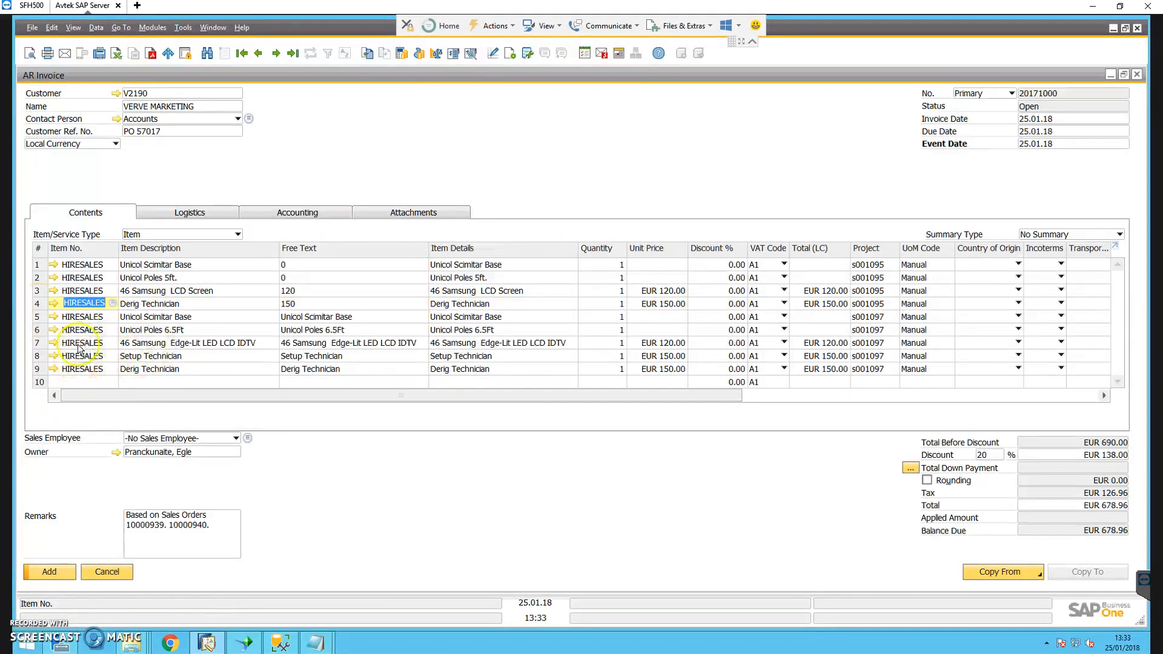